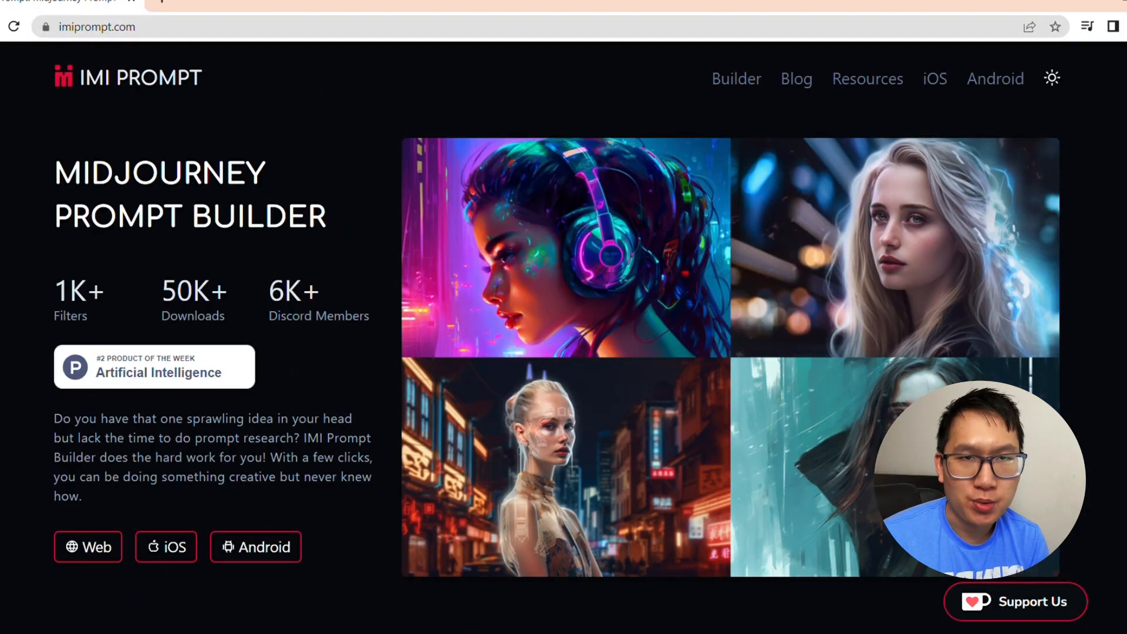
mouse_move(798, 113)
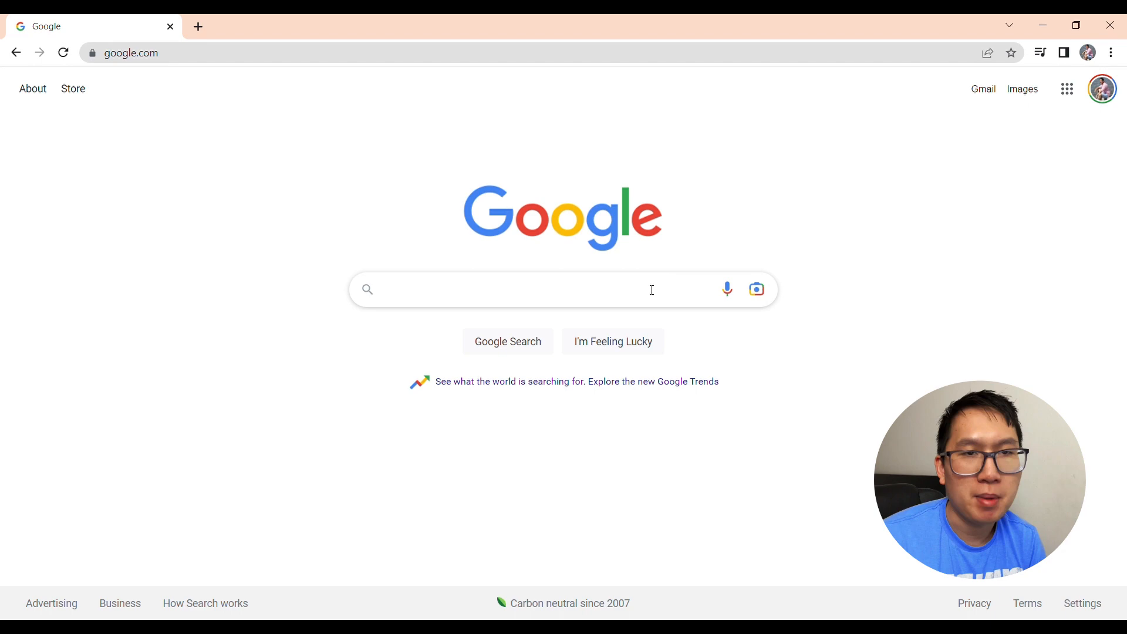
Search Google for 'imi prompt' and go to the imiprompt.com builder homepage.
type("imi prompt")
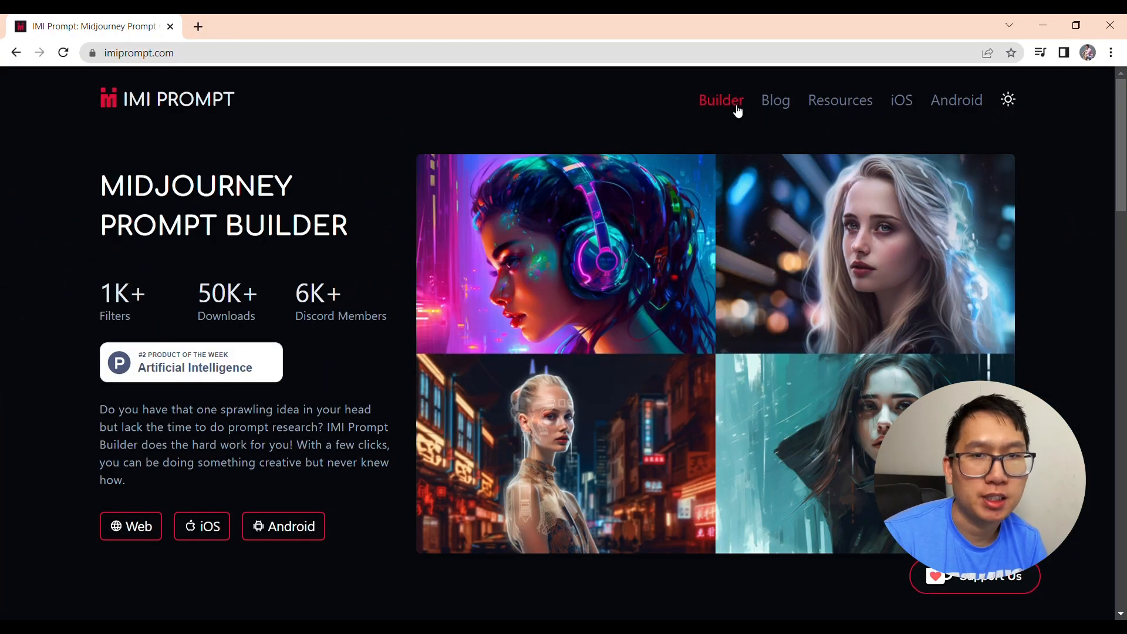
Open Builder, preview the Filters, Images and Params tabs, then return to Text.
left_click(721, 100)
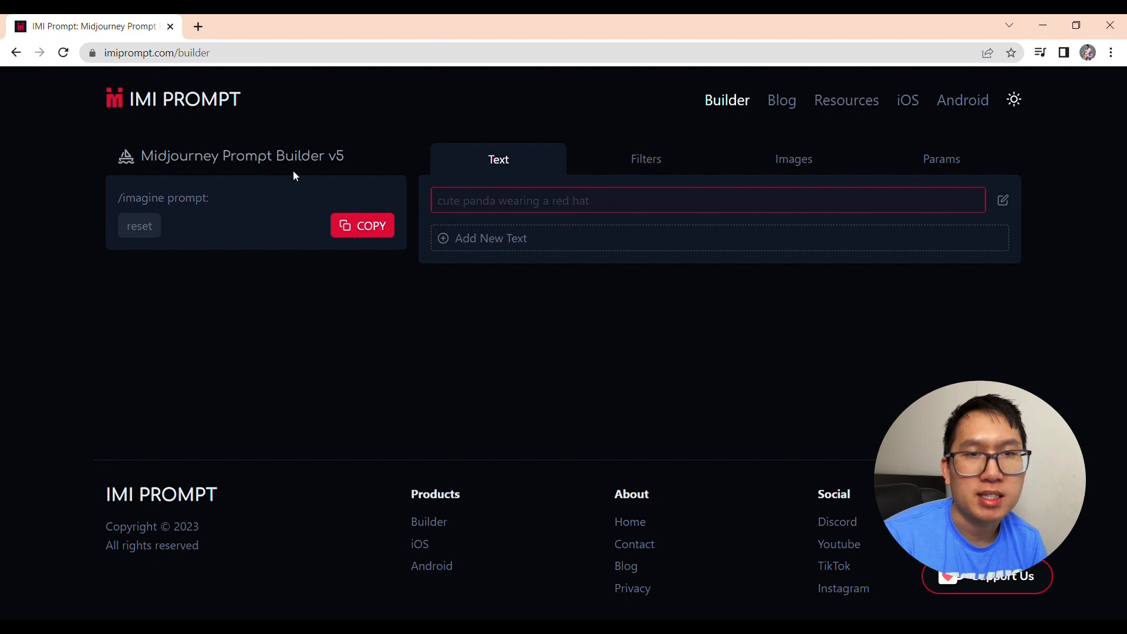
left_click(640, 159)
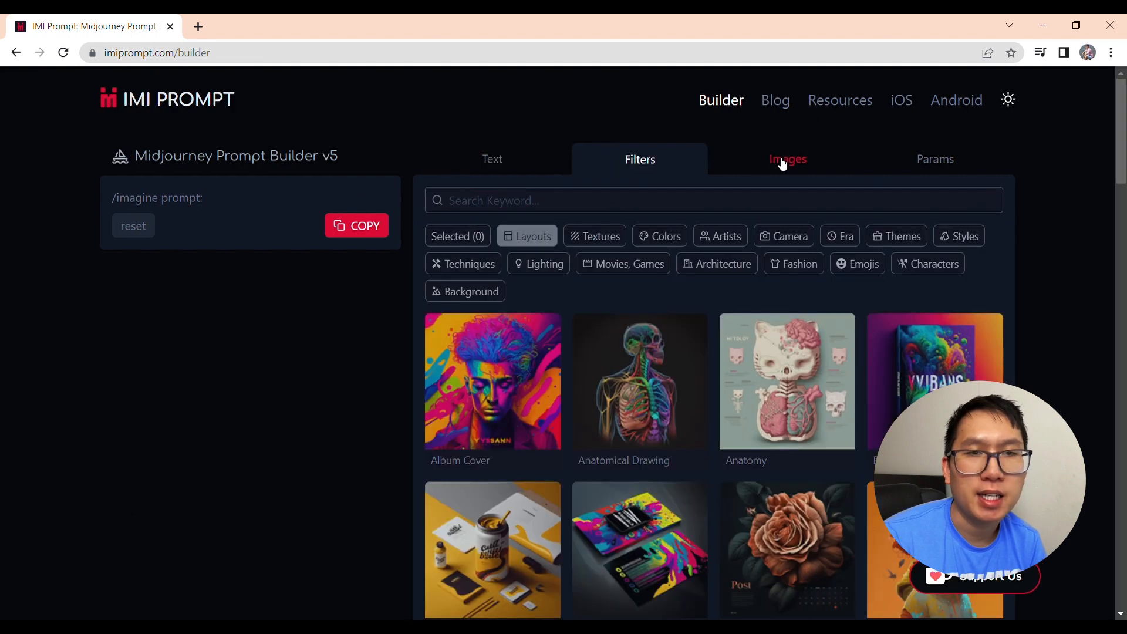
left_click(788, 159)
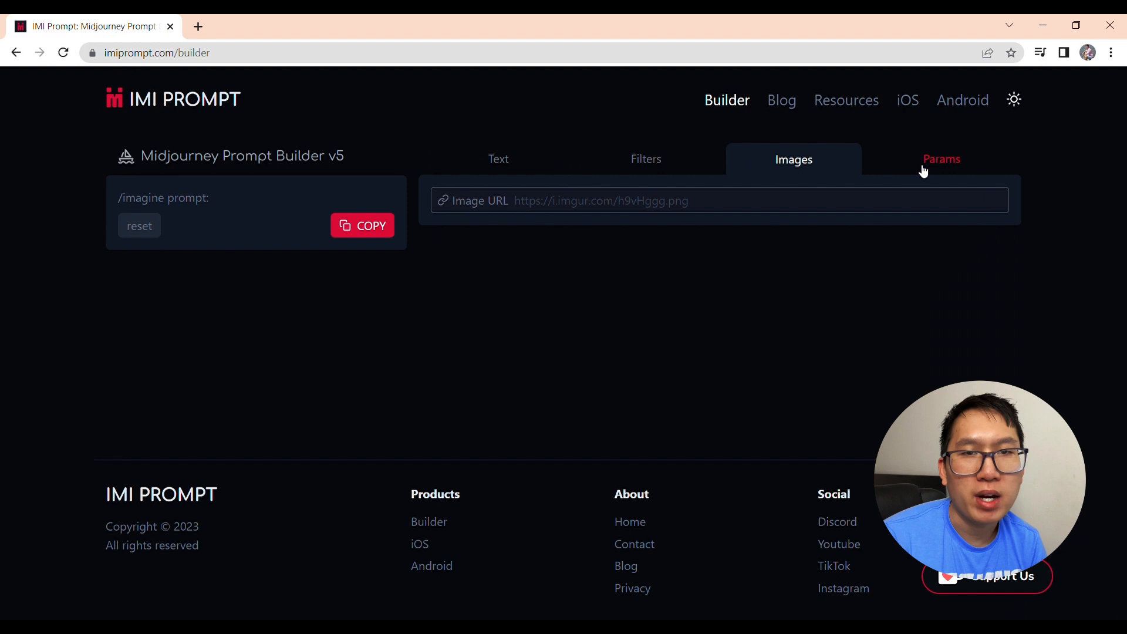
left_click(942, 159)
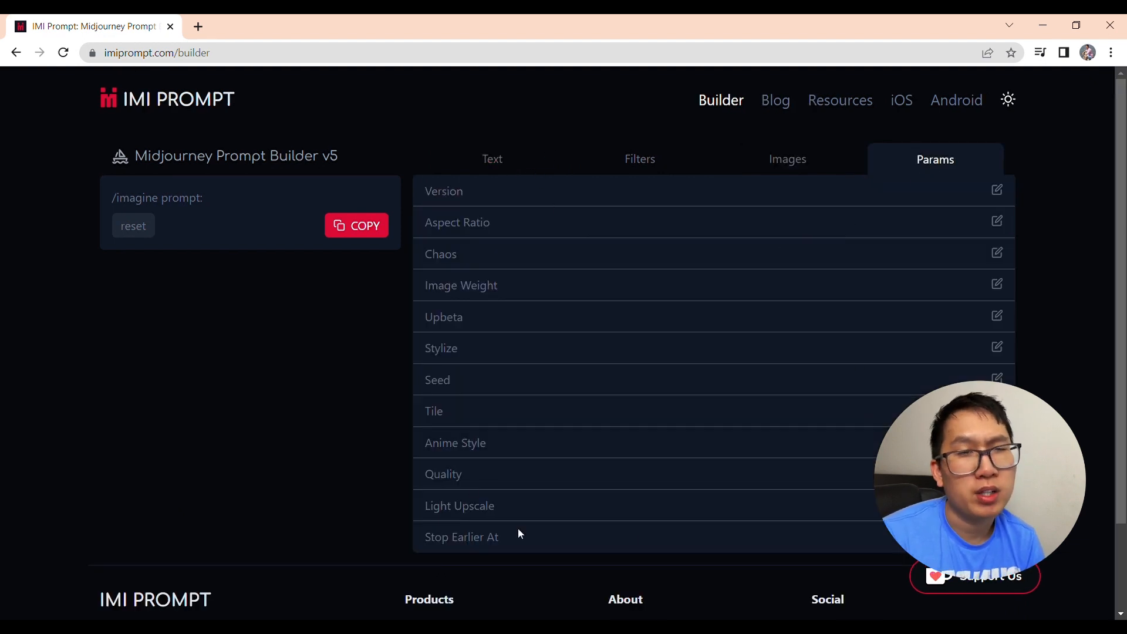
mouse_move(515, 171)
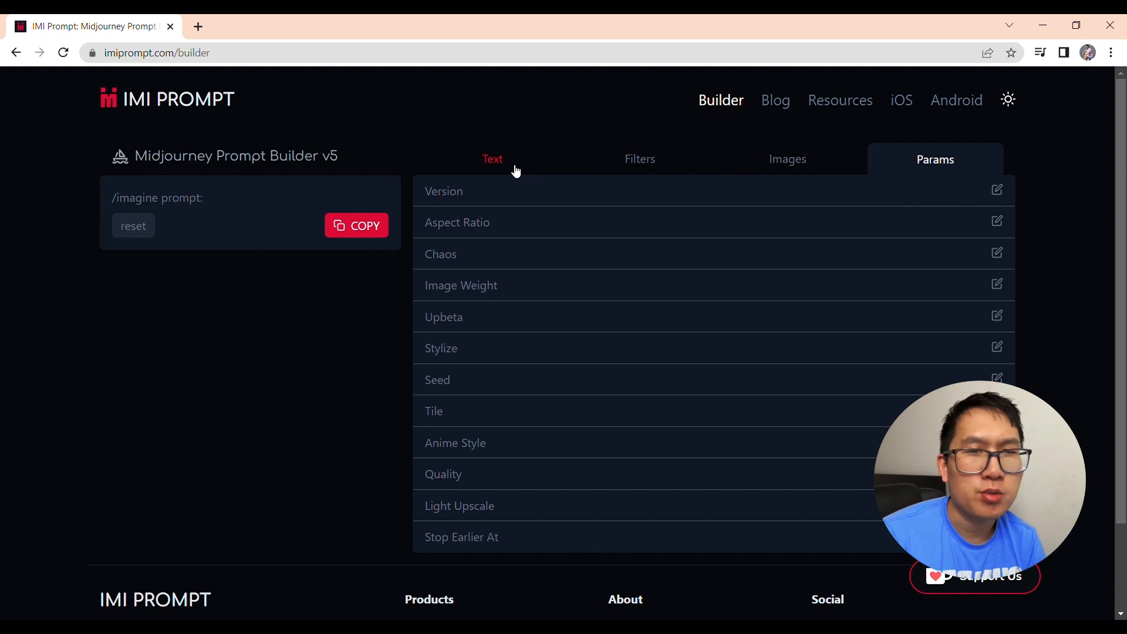
mouse_move(542, 184)
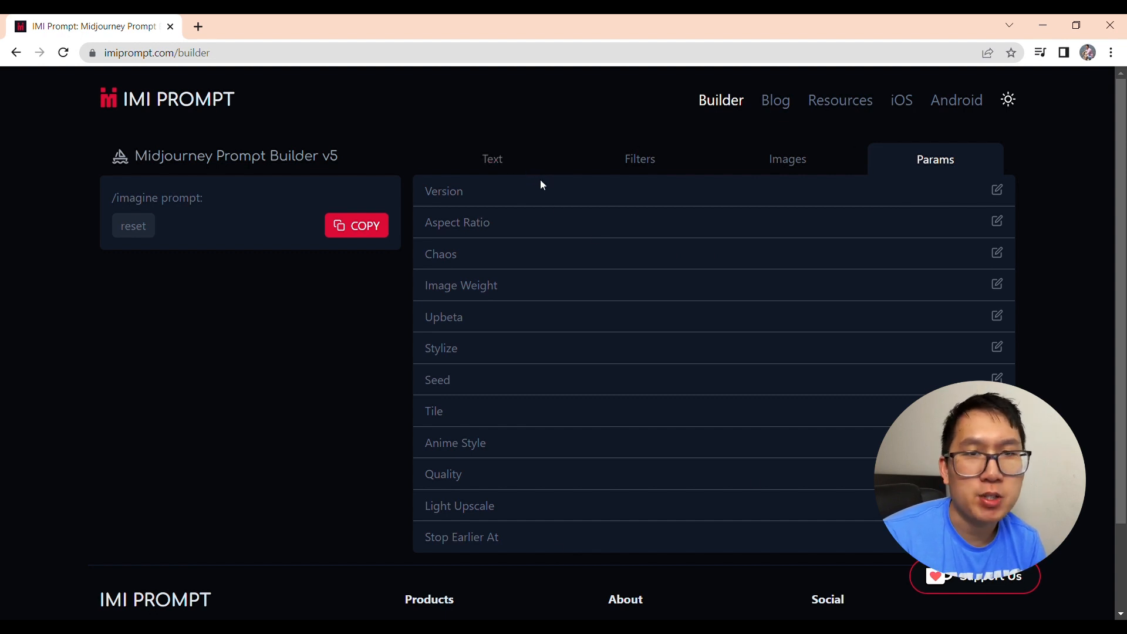
mouse_move(743, 142)
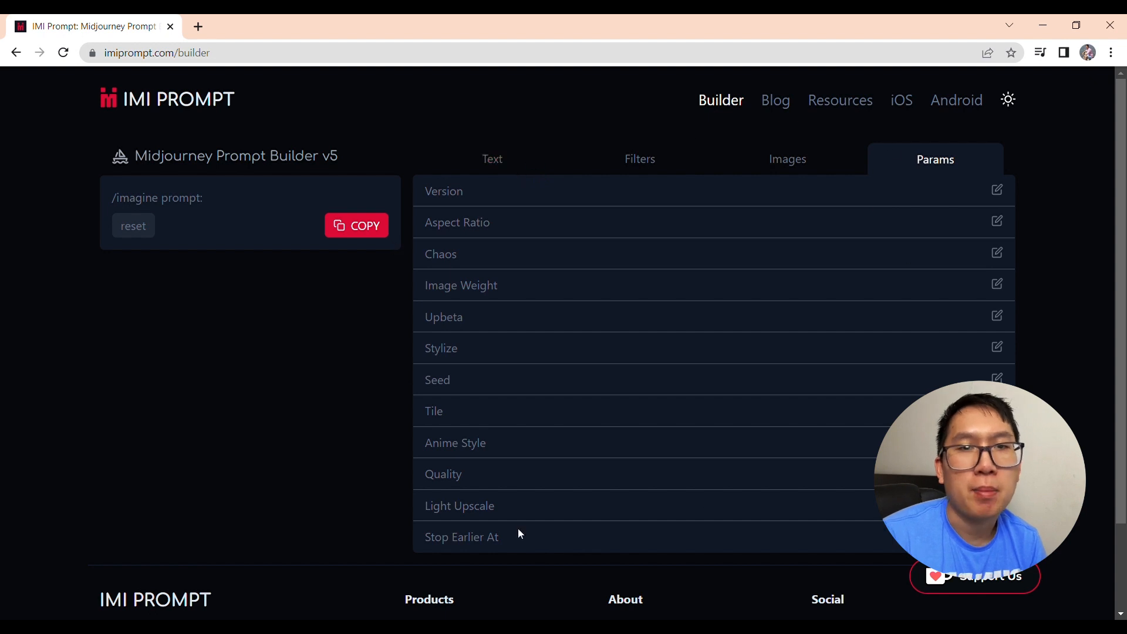
mouse_move(514, 170)
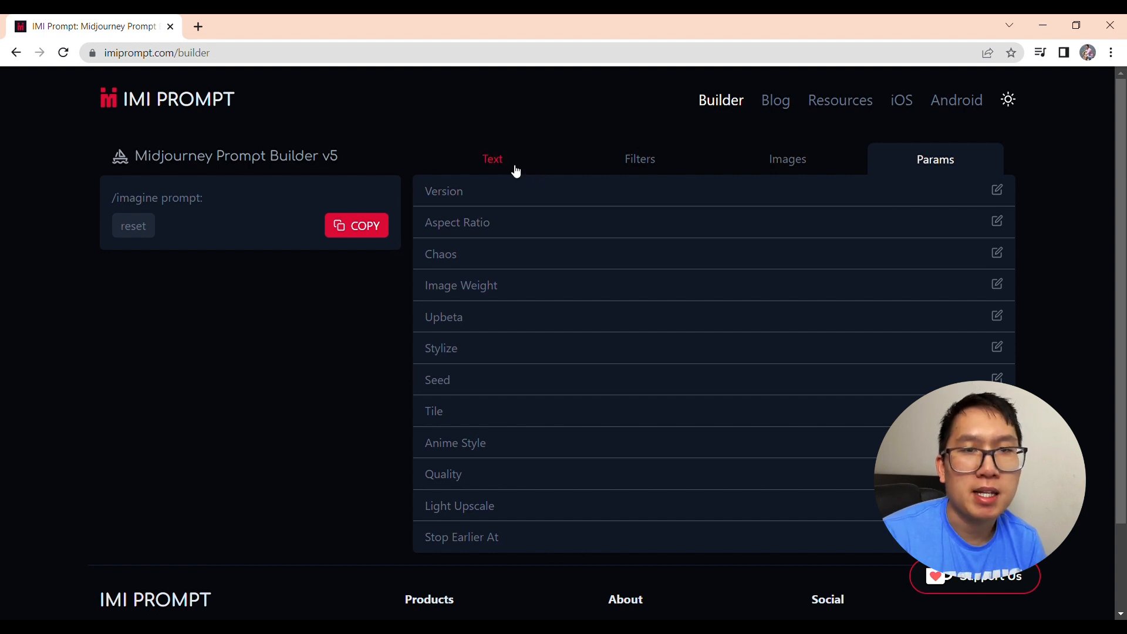
left_click(493, 159)
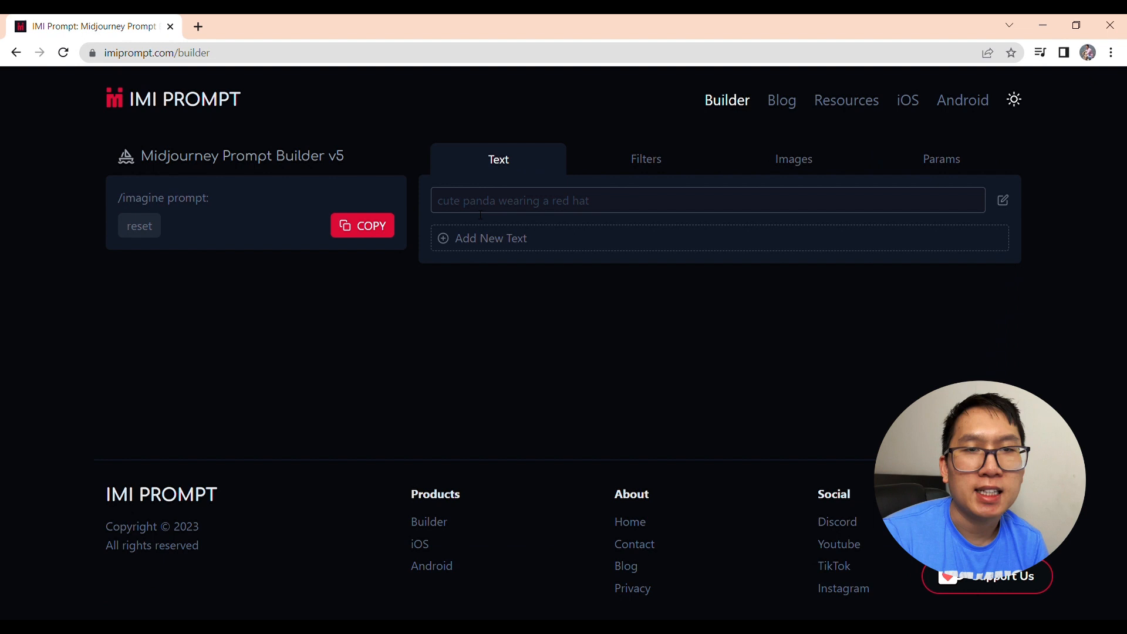
Enter two text parts, 'woman teacher' and 'wearing glasses', then show the filter gallery.
left_click(659, 202)
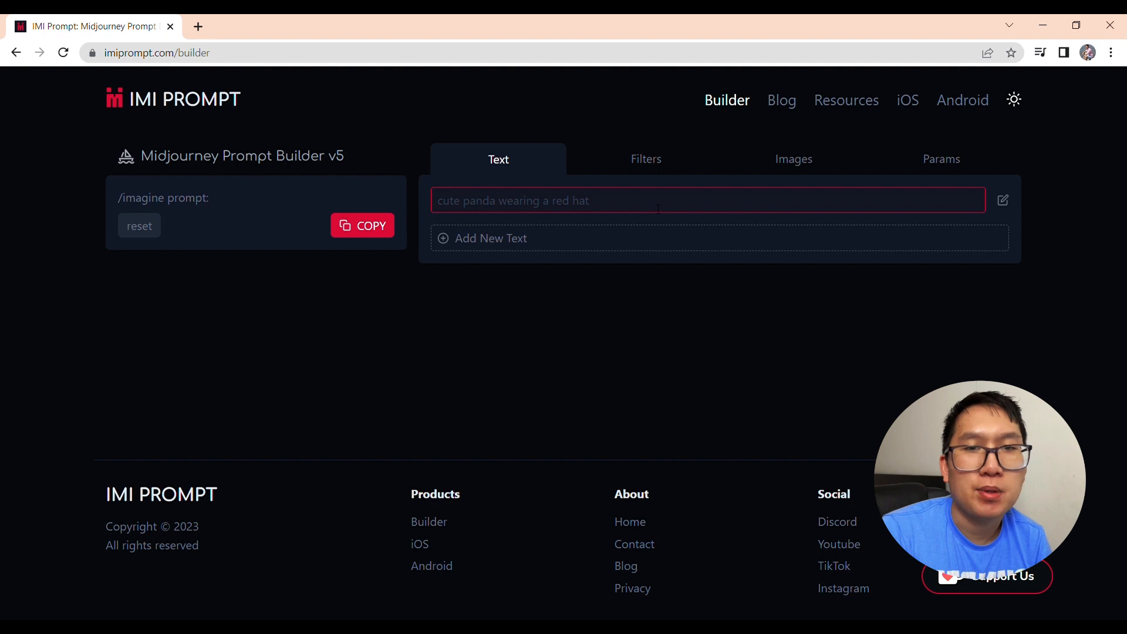
type("w")
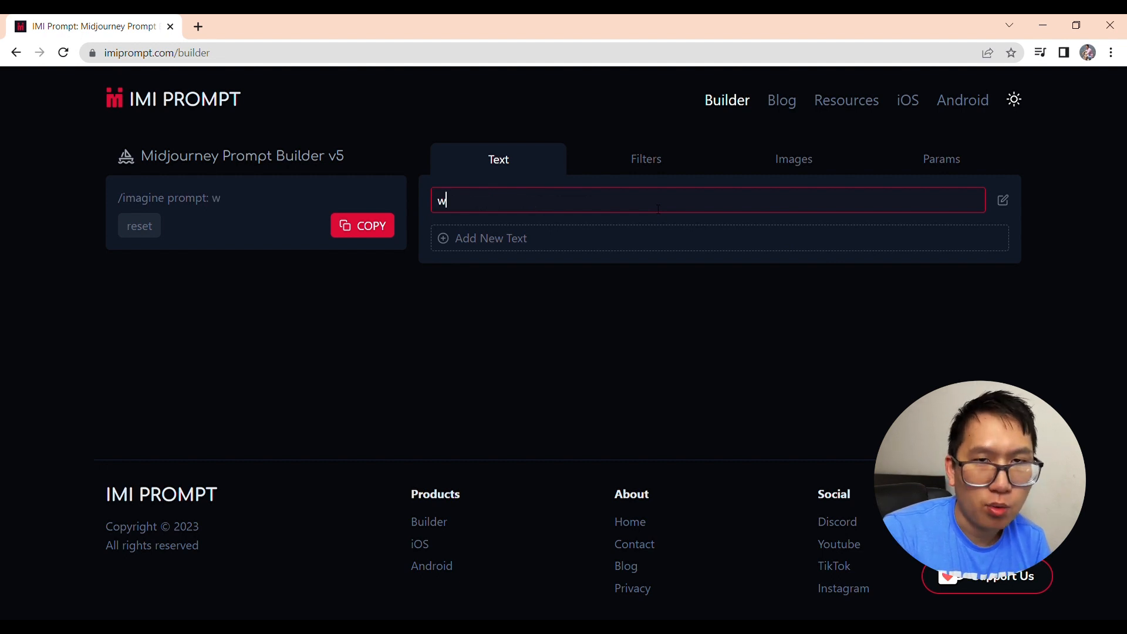
type("oman teacher")
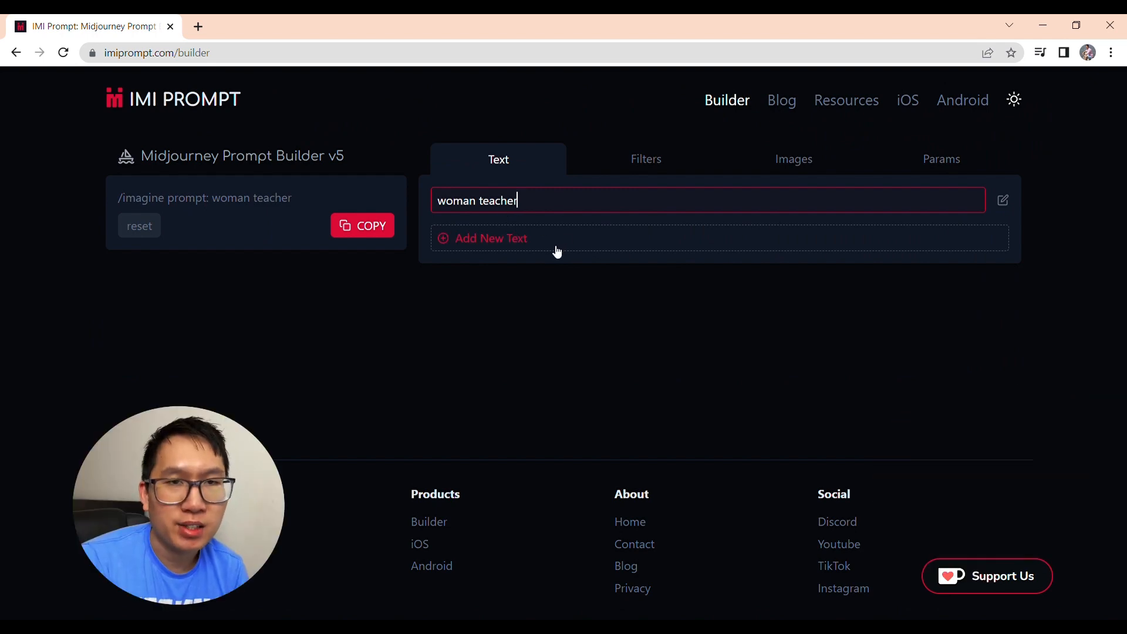
left_click(491, 239)
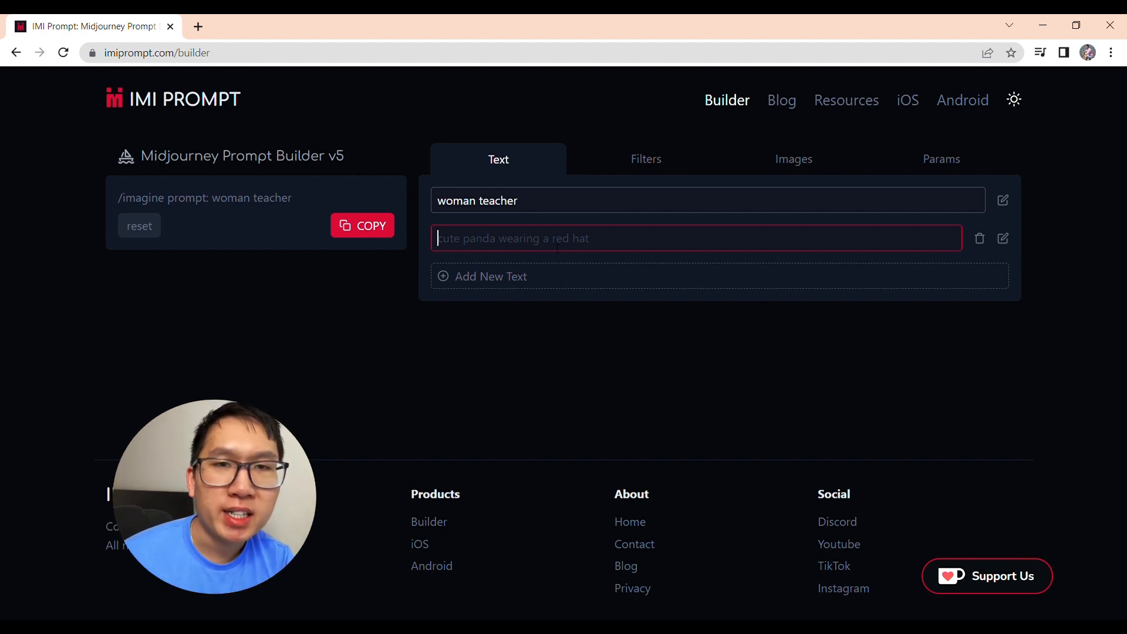
type("wearing glasses")
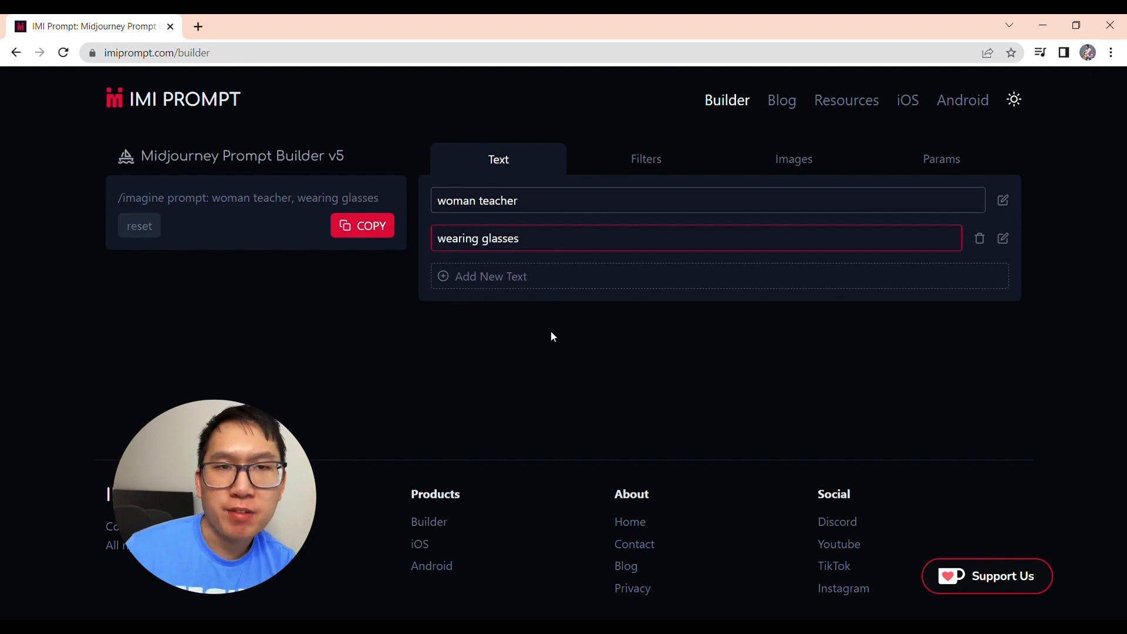
left_click(640, 159)
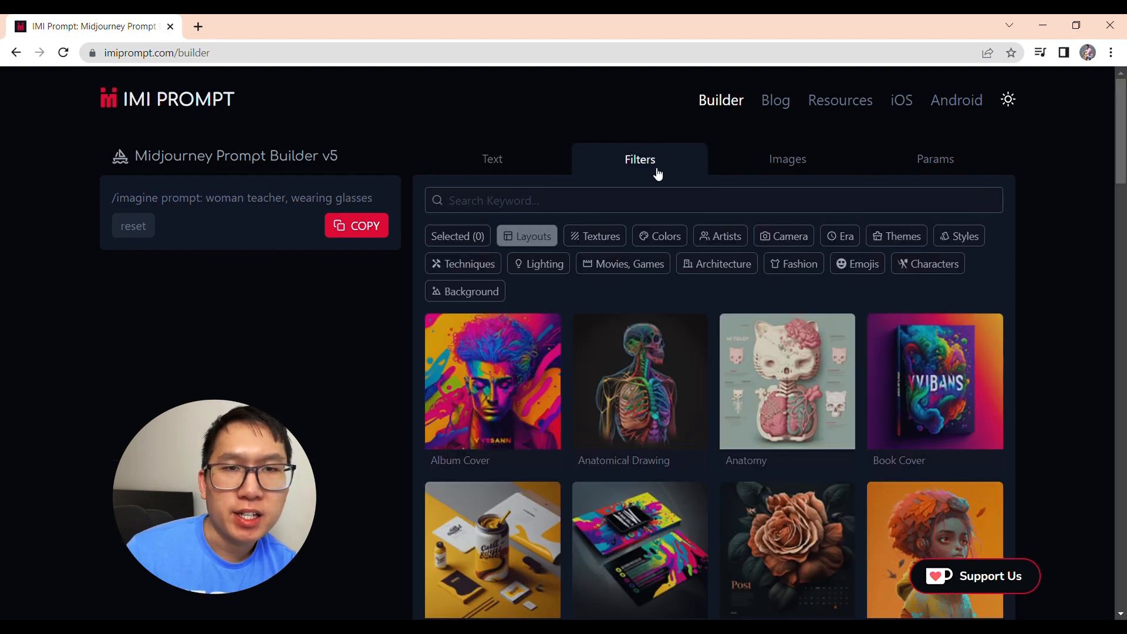
Add the Album Cover layout, then remove it so the prompt stays unchanged.
scroll("down", 3)
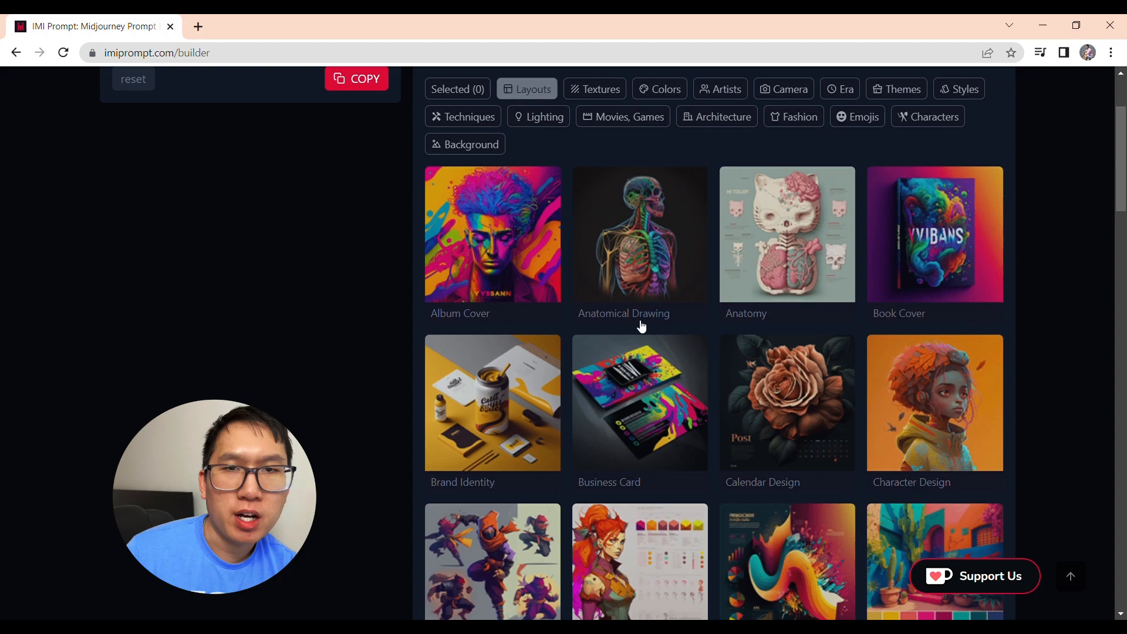
scroll("down", 3)
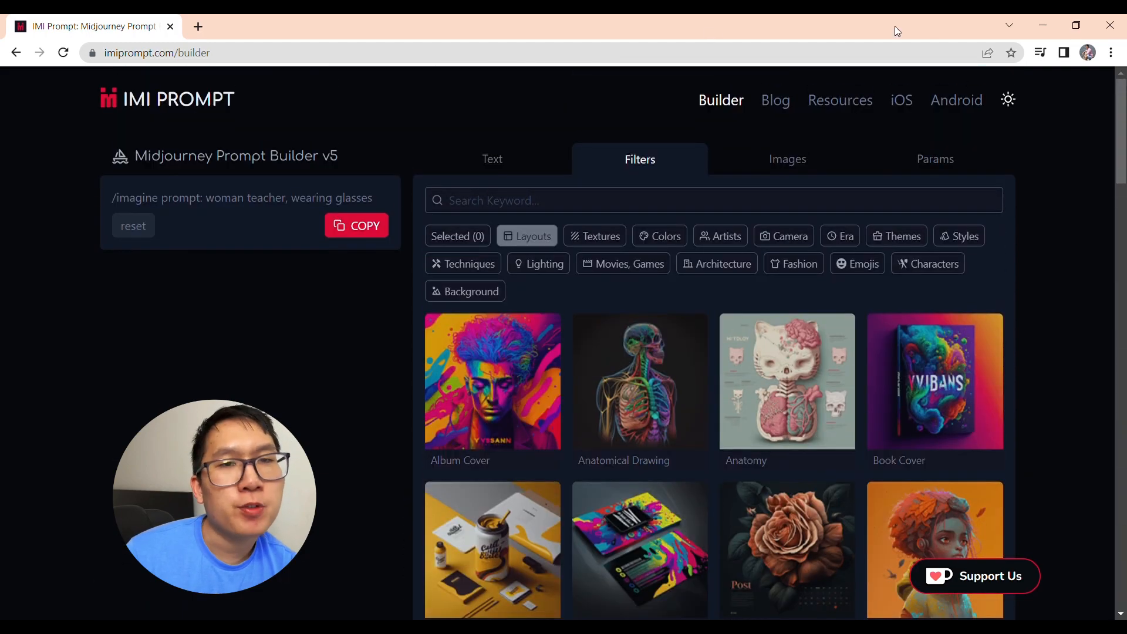
mouse_move(612, 335)
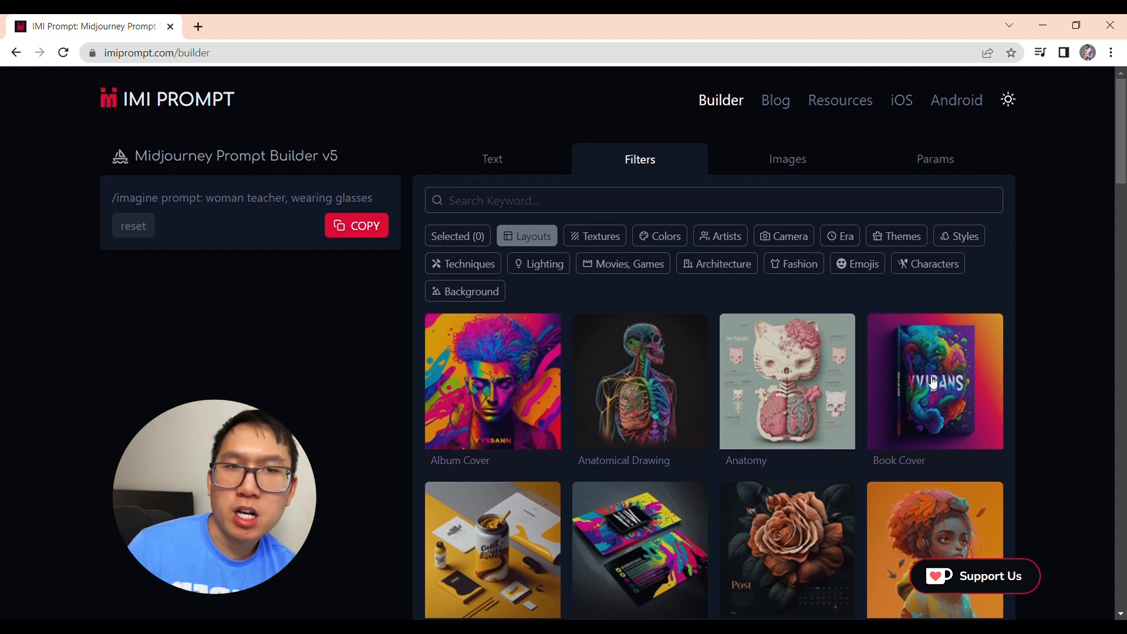
left_click(493, 392)
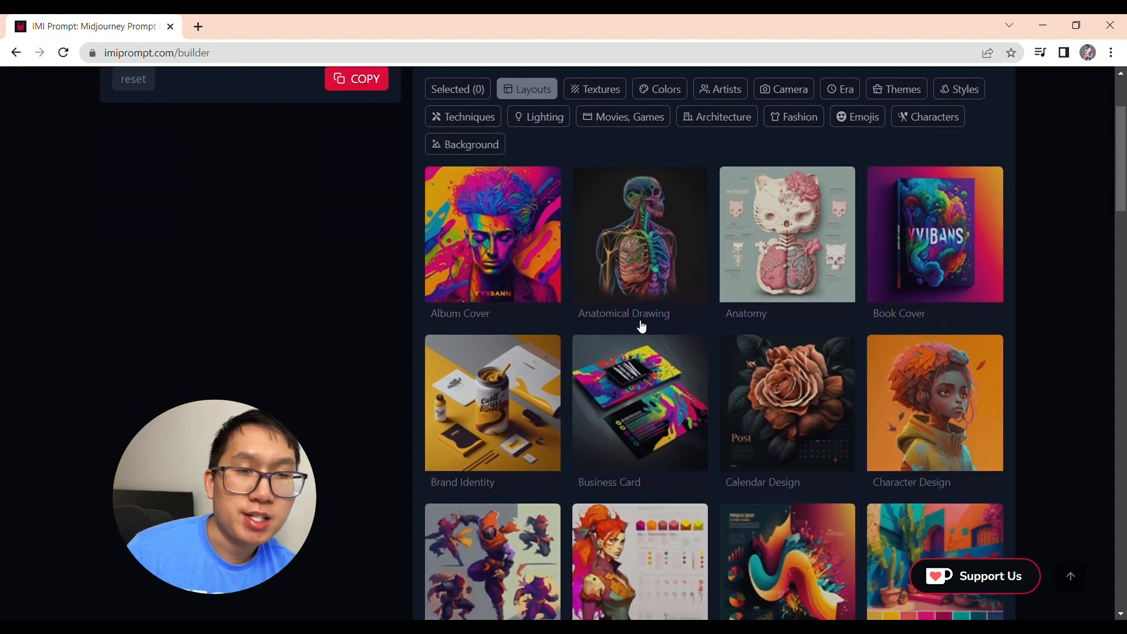
scroll("down", 3)
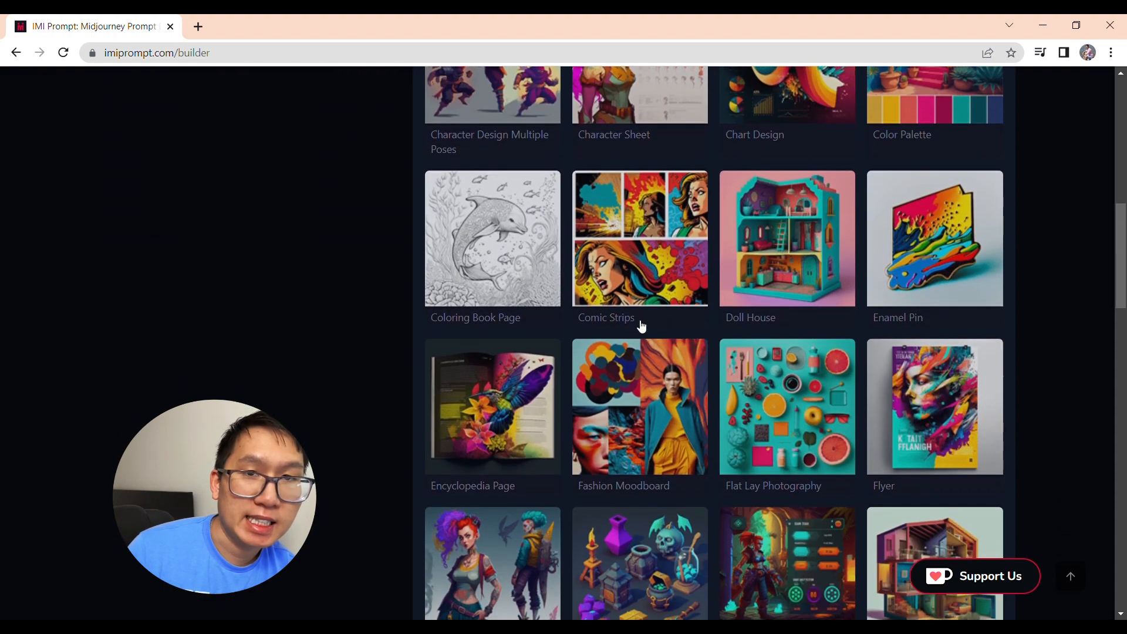
scroll("down", 3)
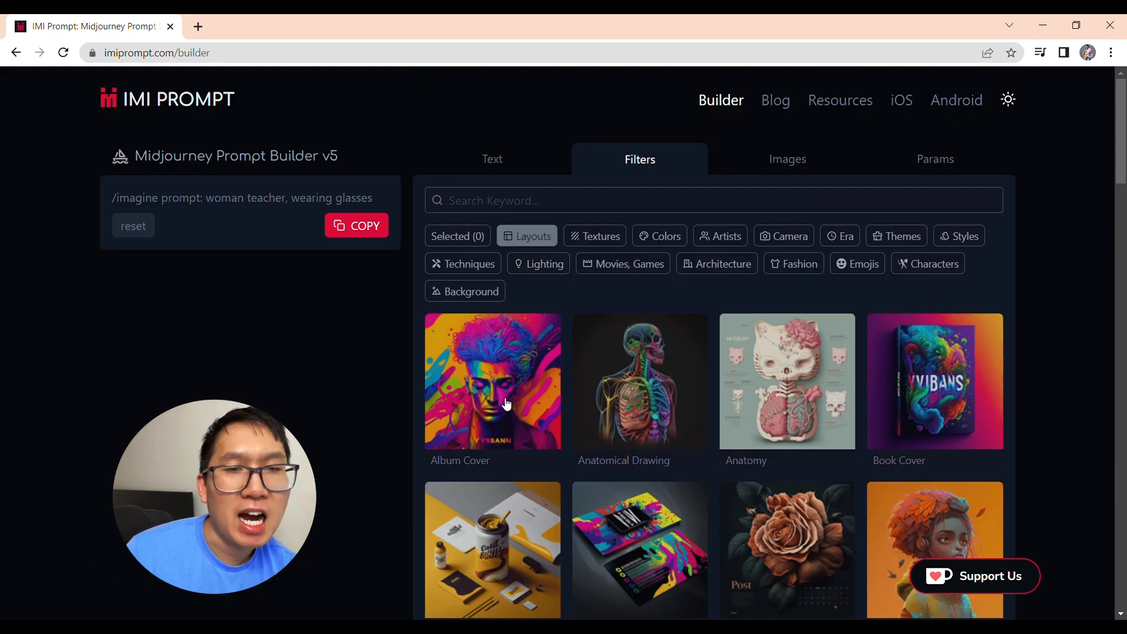
left_click(493, 389)
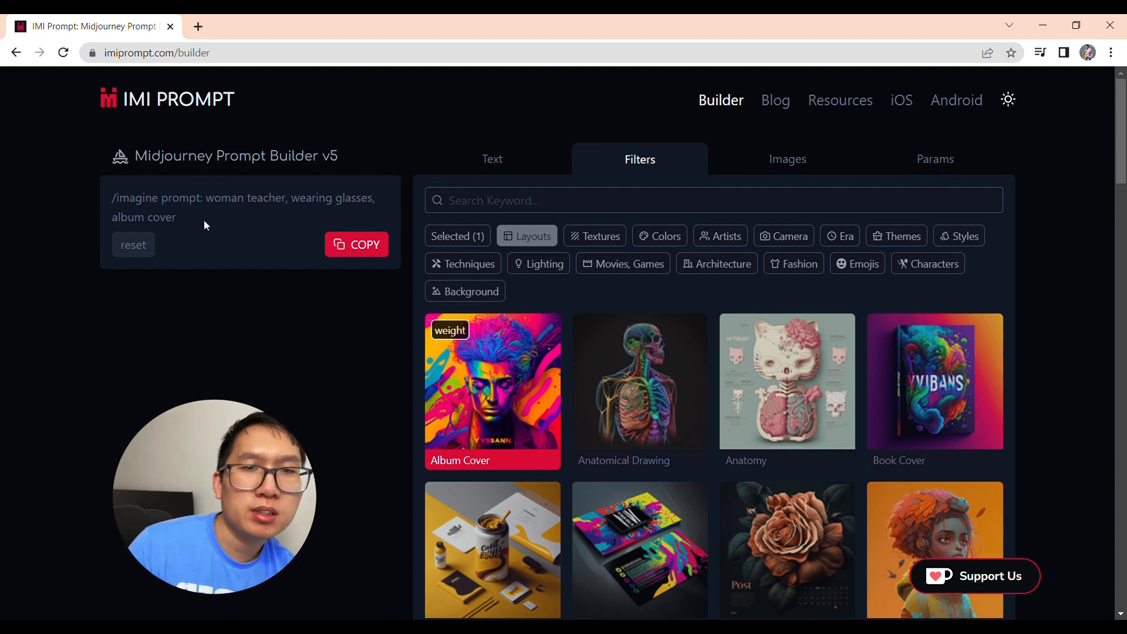
left_click(493, 391)
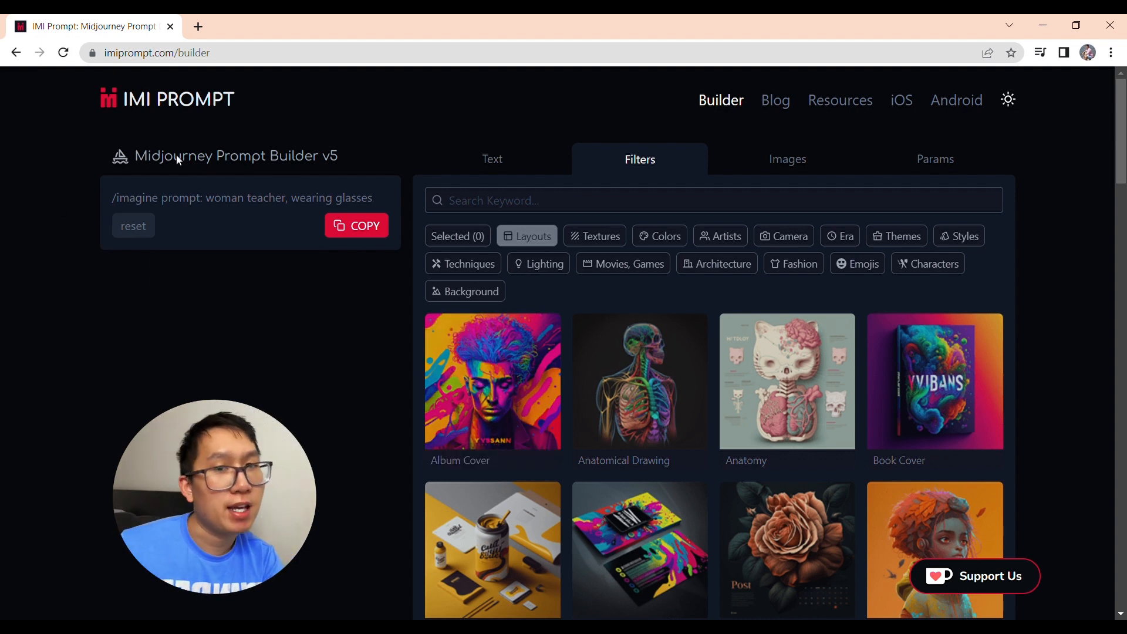
mouse_move(602, 452)
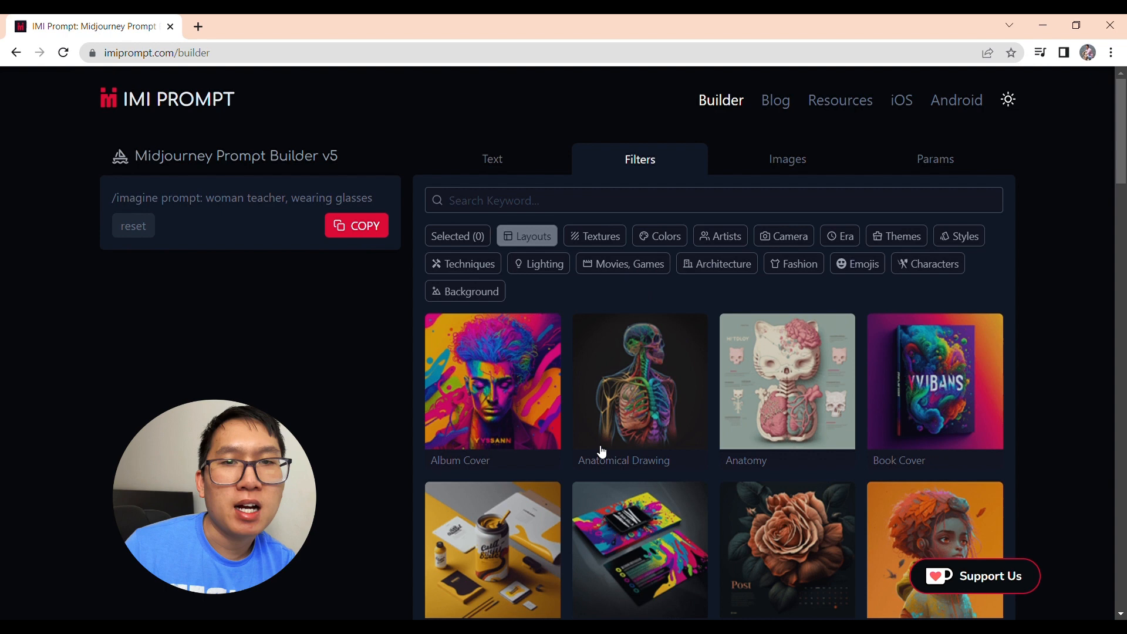
left_click(357, 226)
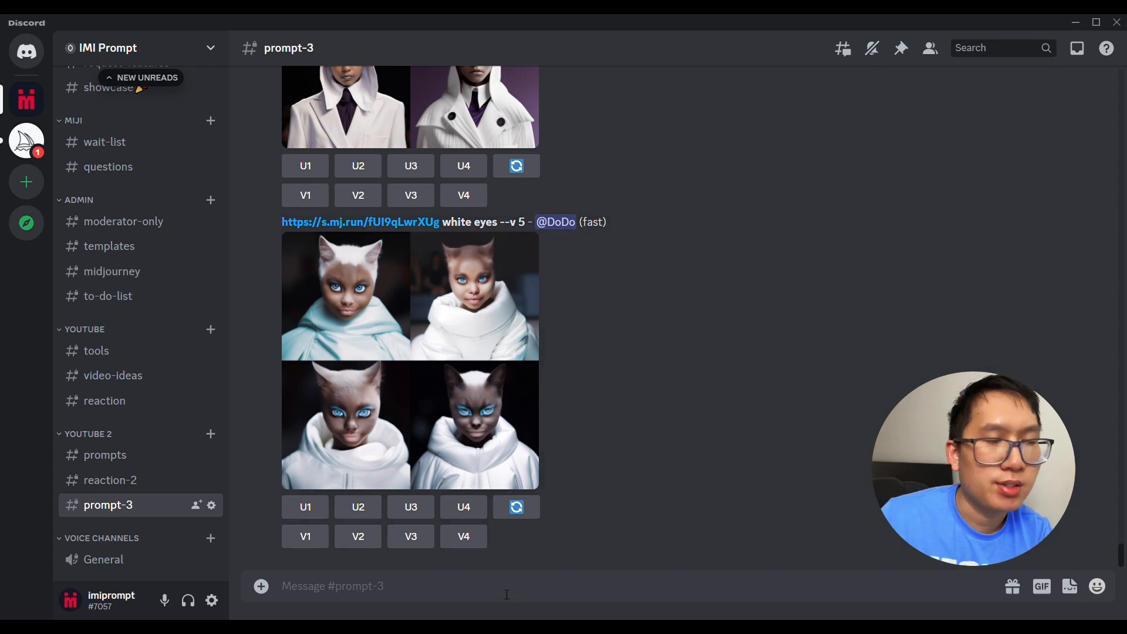
Send '/imagine prompt: woman teacher, wearing glasses' to Midjourney in prompt-3.
type("/imagine prompt: woman teacher, wearing glasses")
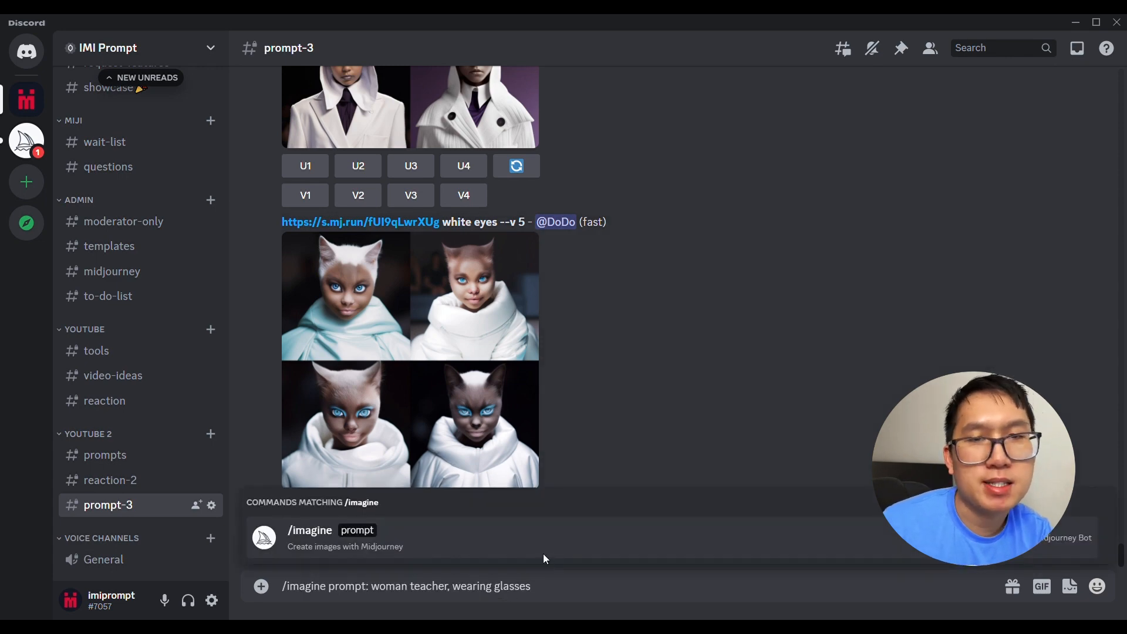
key("Enter")
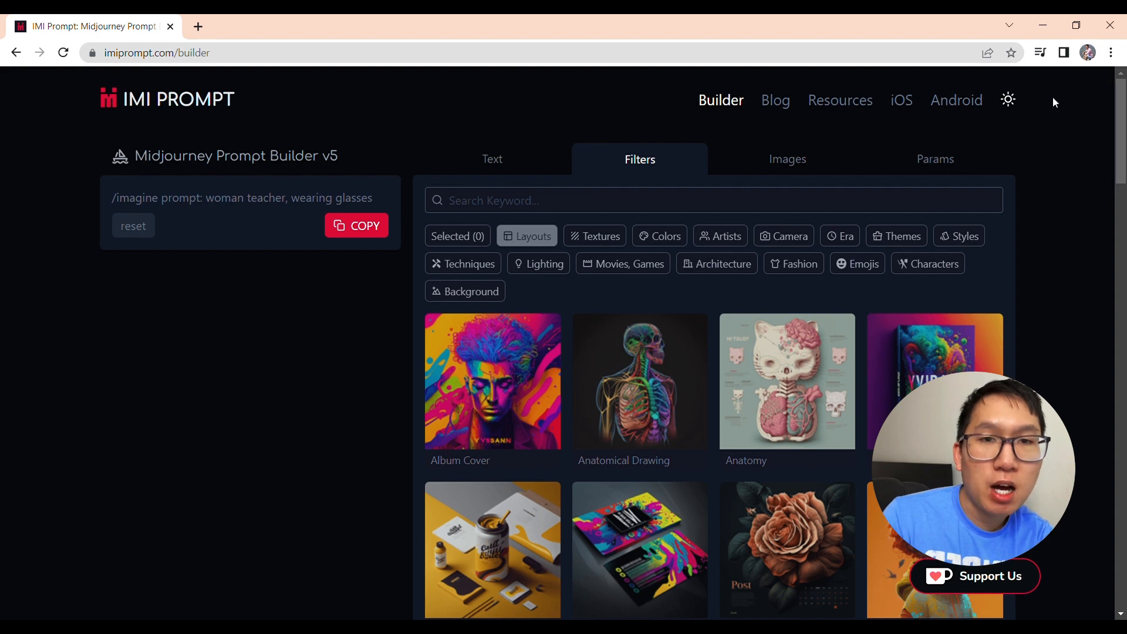
Submit the 'woman teacher, wearing glasses, album cover' imagine prompt and review the enlarged grid.
left_click(493, 392)
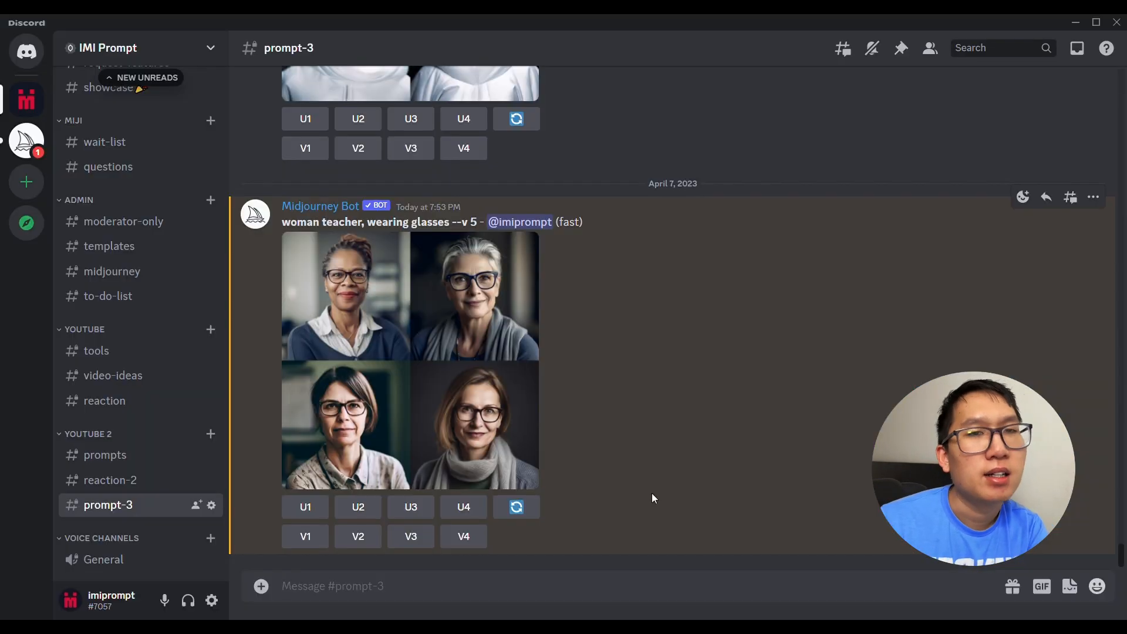
type("woman teacher, wearing glasses, album cover")
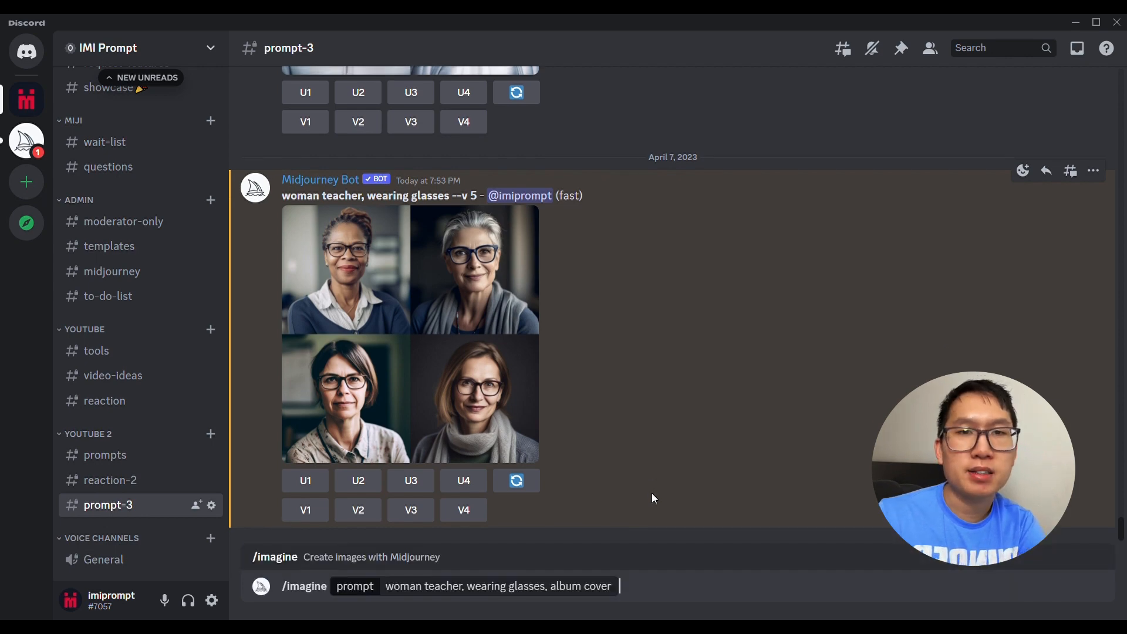
key("Enter")
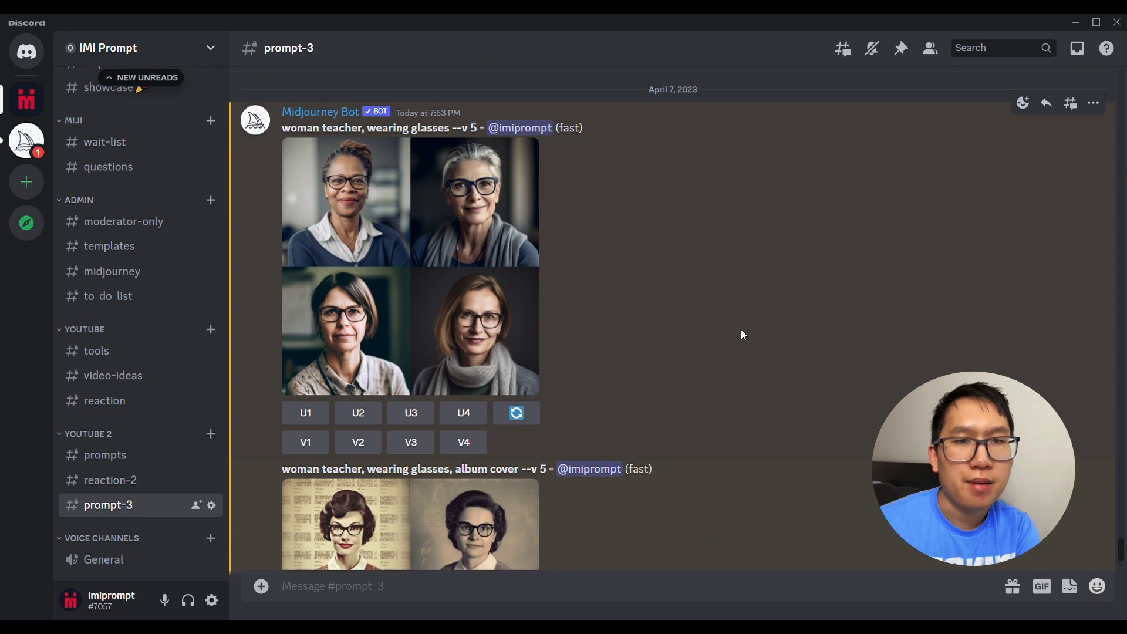
mouse_move(706, 375)
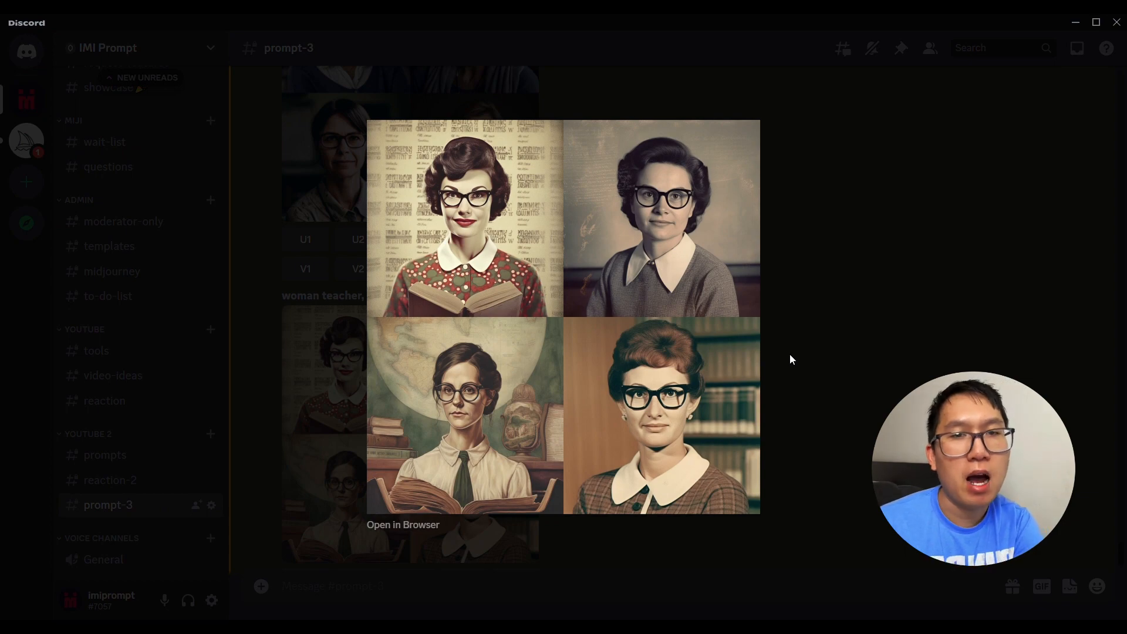
left_click(792, 359)
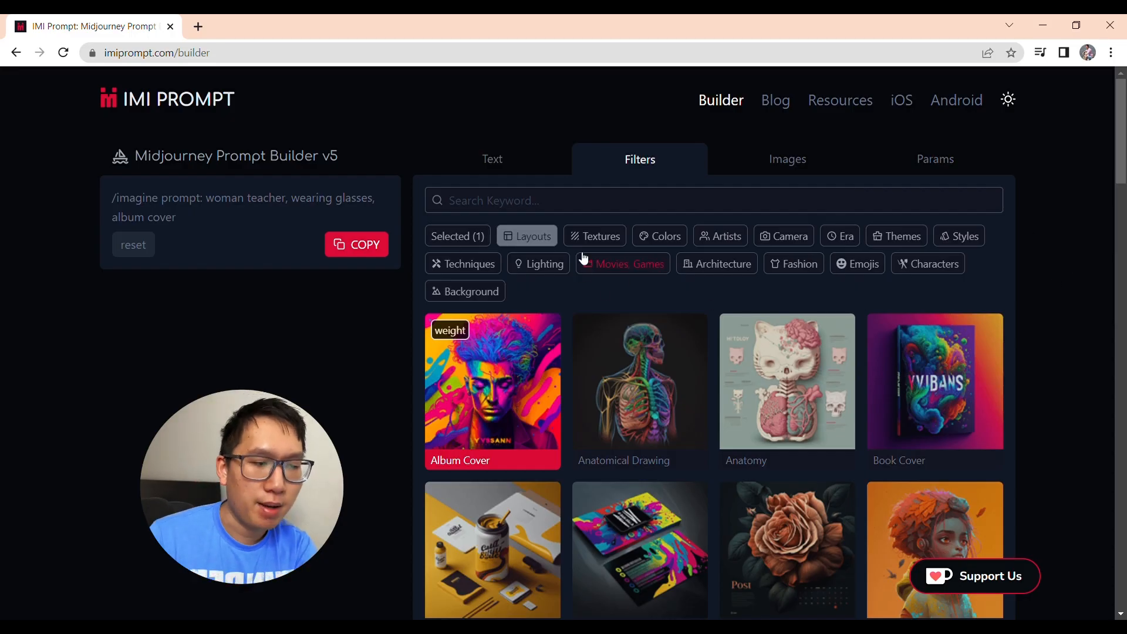
Browse the Textures, Colors, Artists and Background filters, adding a sun emoji after album cover.
left_click(595, 236)
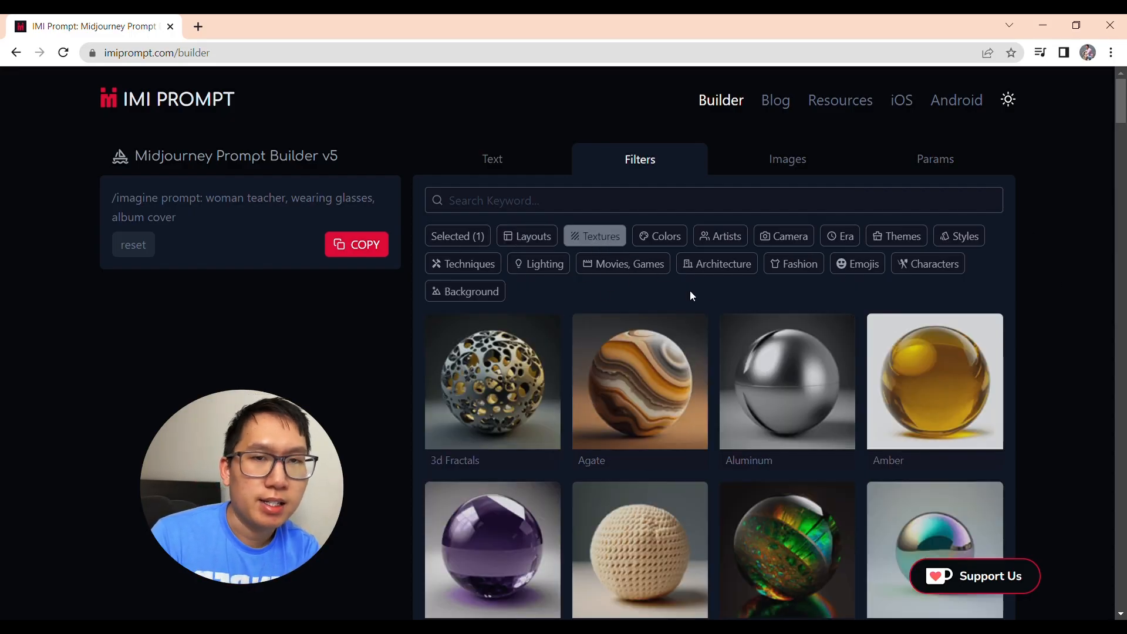
scroll("down", 3)
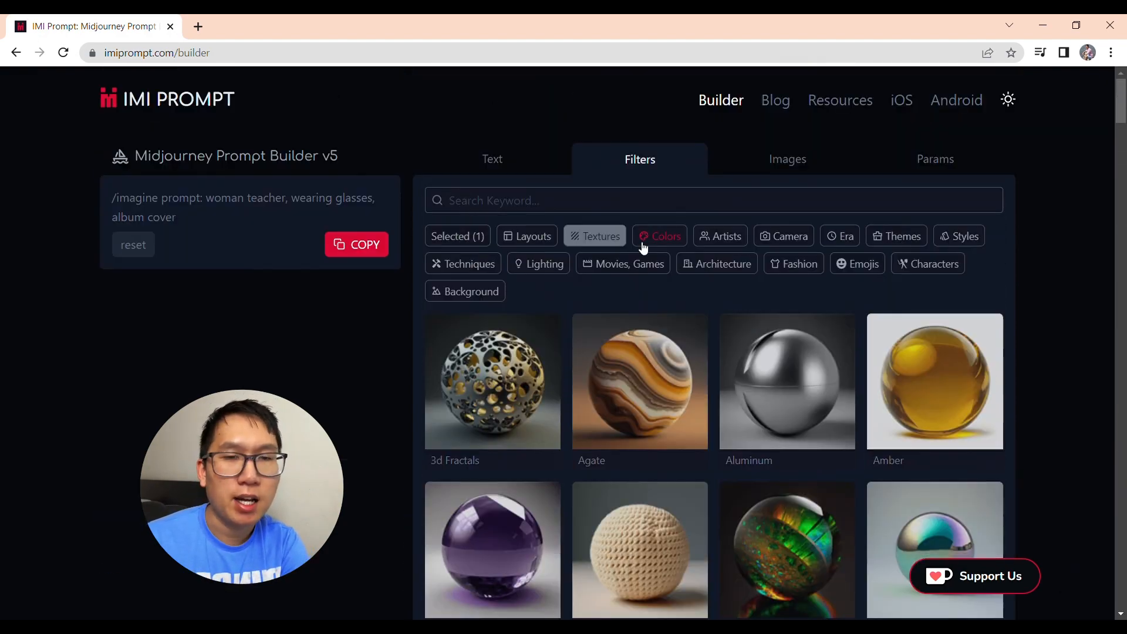
left_click(660, 236)
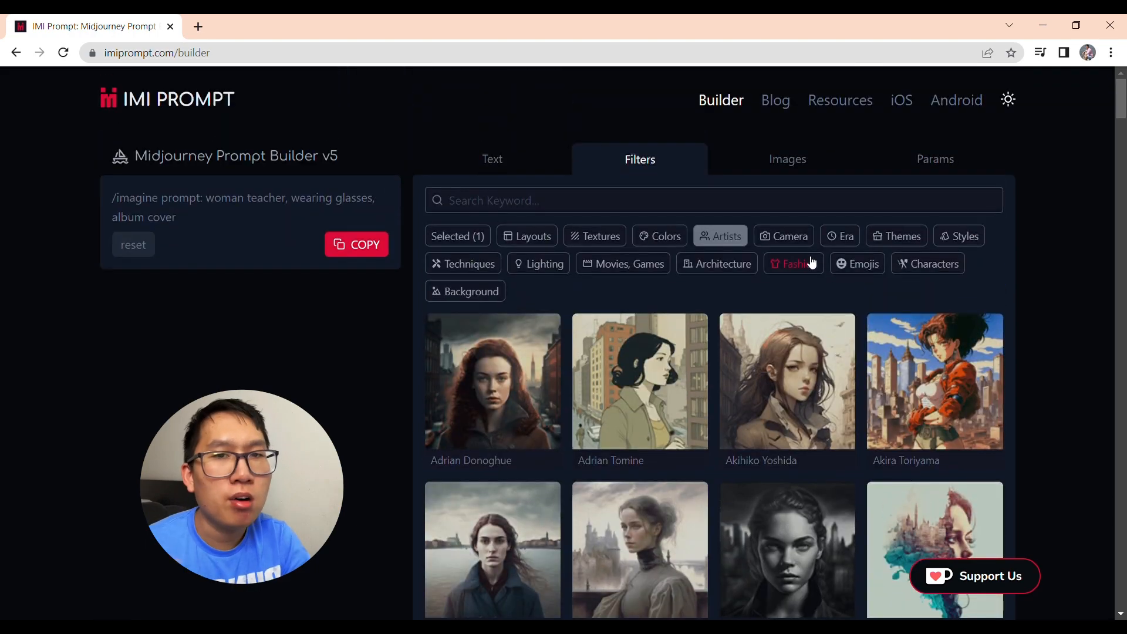
left_click(717, 263)
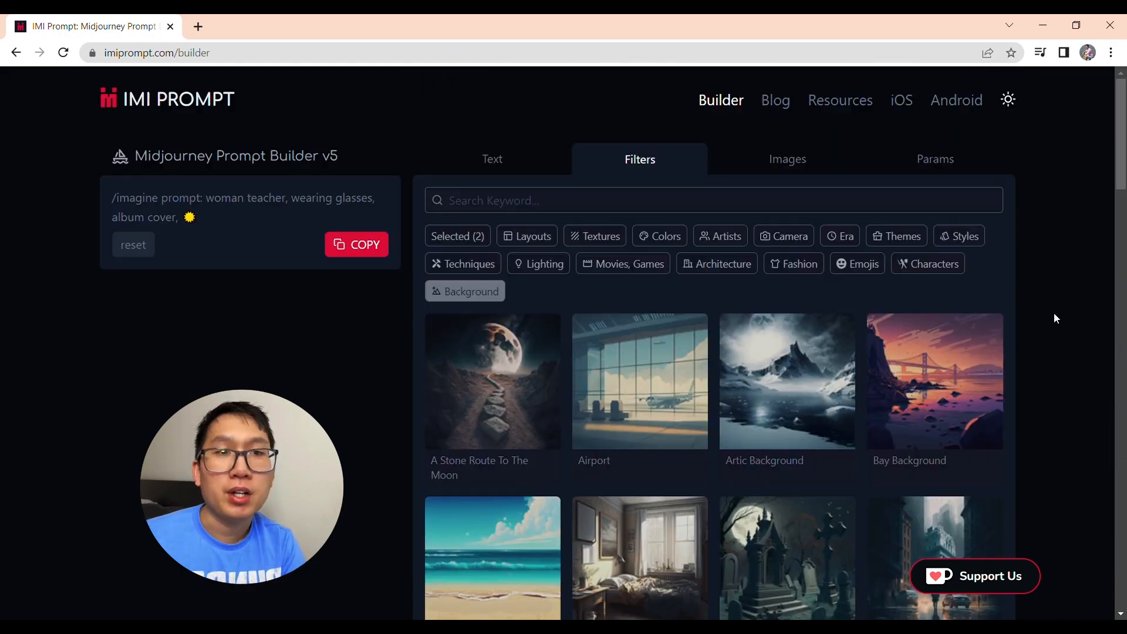
left_click(788, 159)
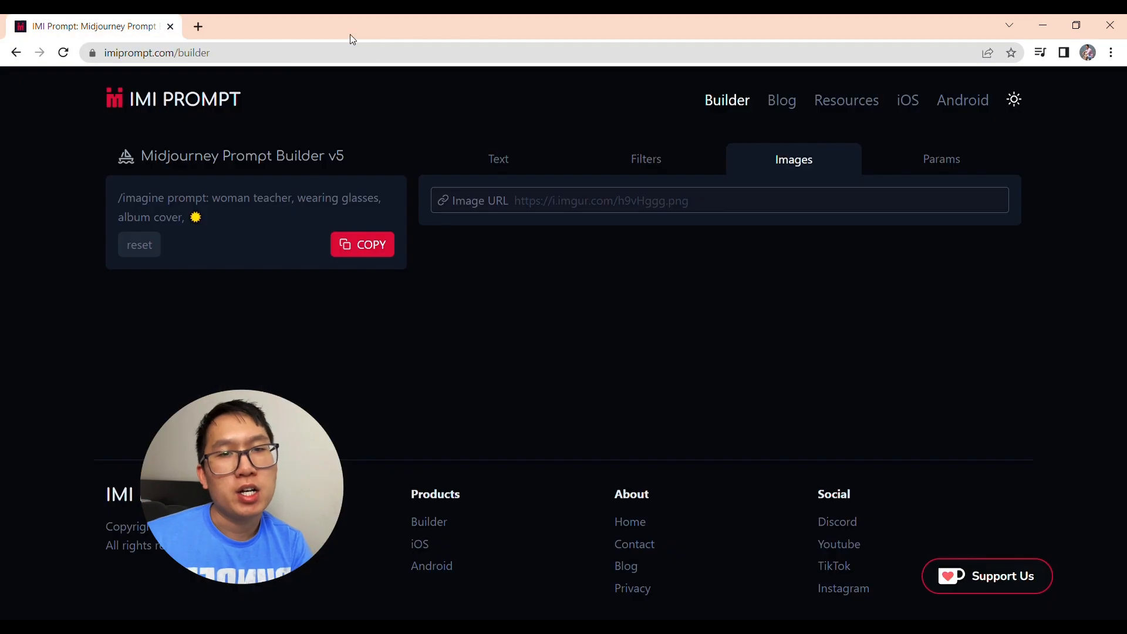
Set the Midjourney version to v5 and the aspect ratio to 16:9.
left_click(941, 159)
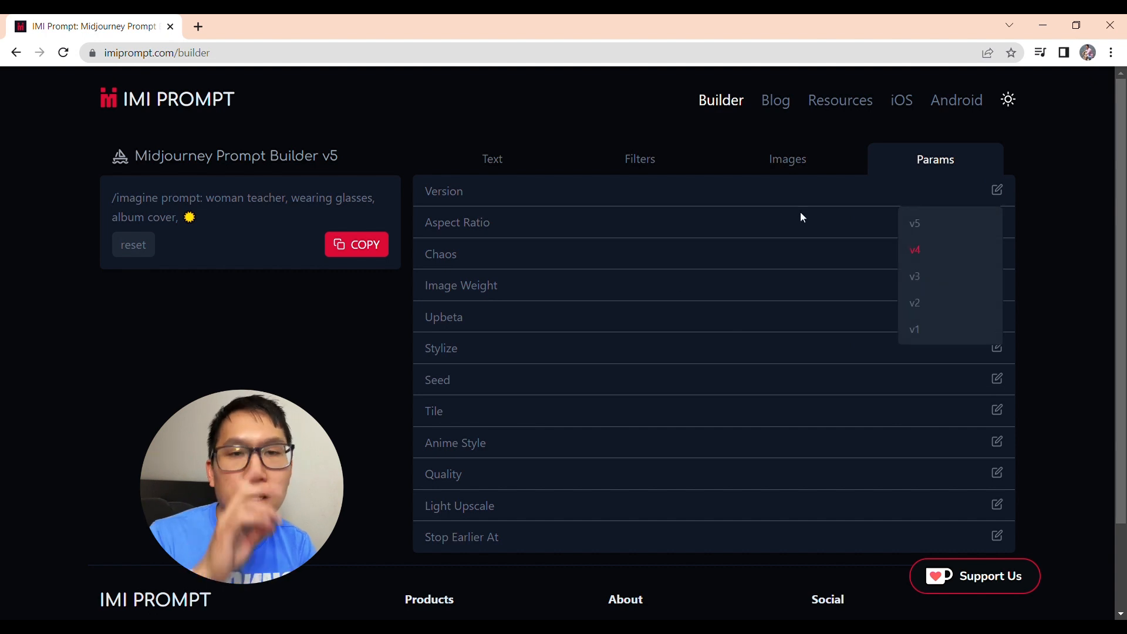
left_click(914, 223)
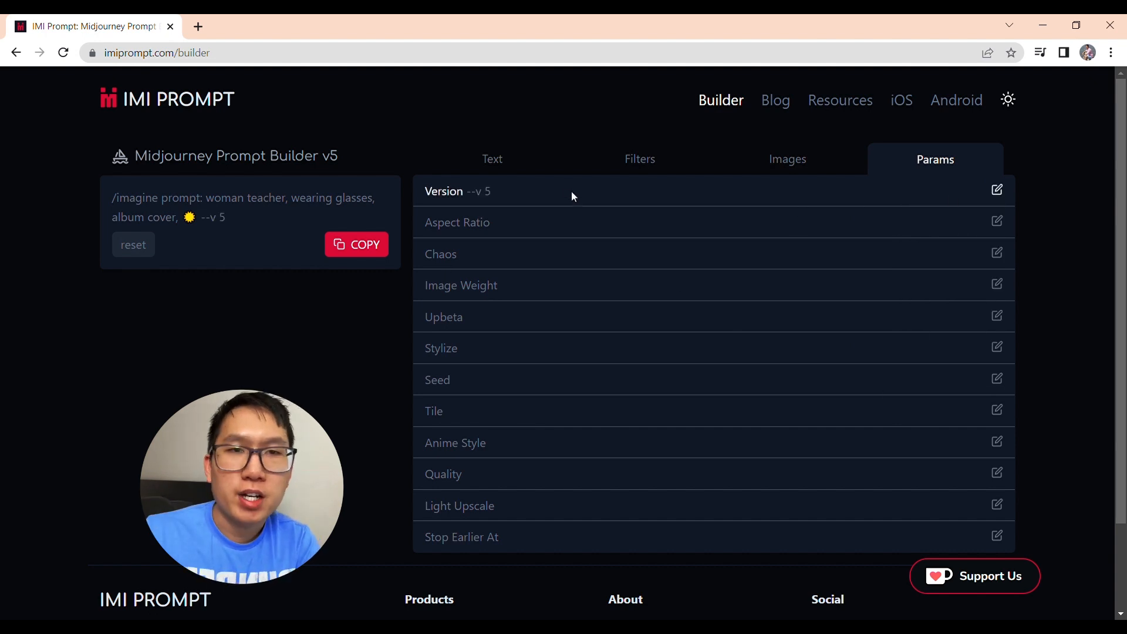
left_click(996, 221)
type("16")
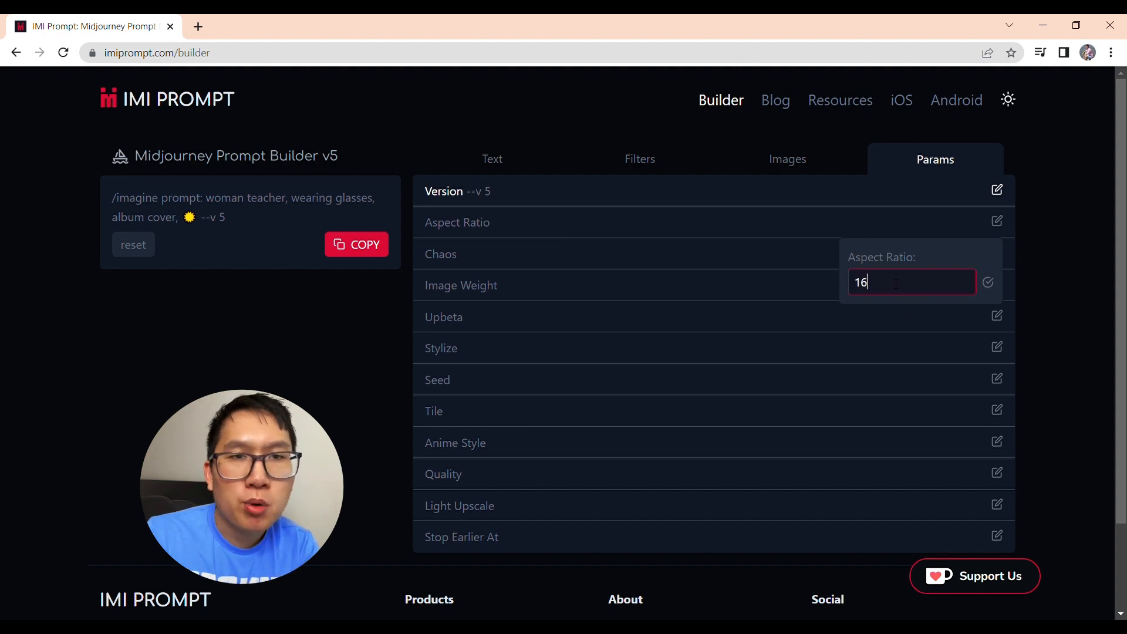
left_click(988, 283)
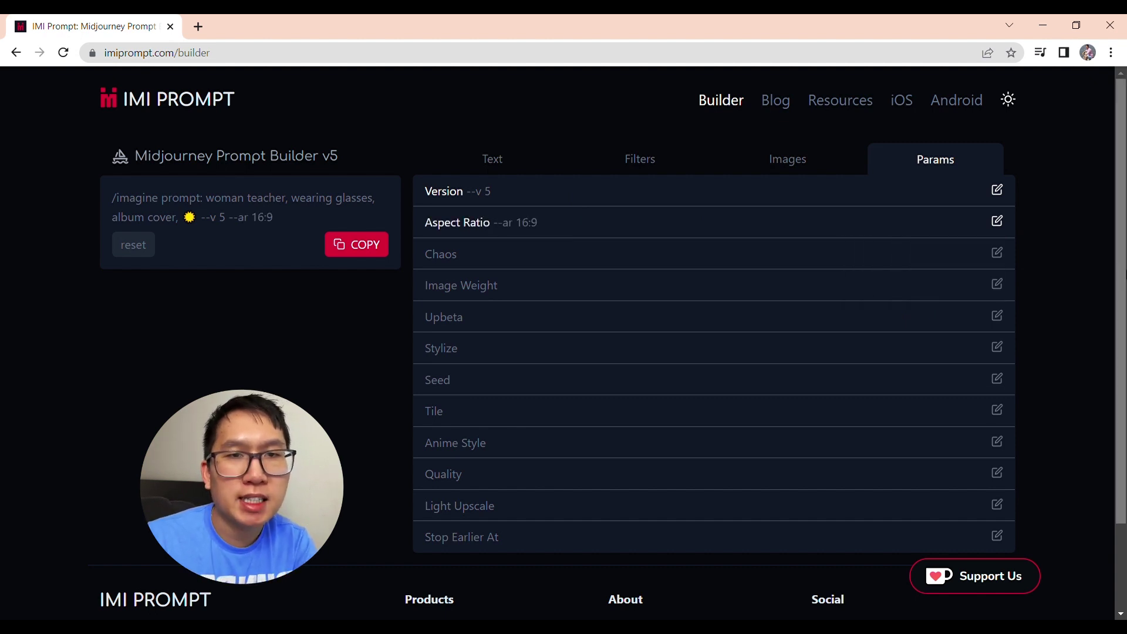
left_click(997, 252)
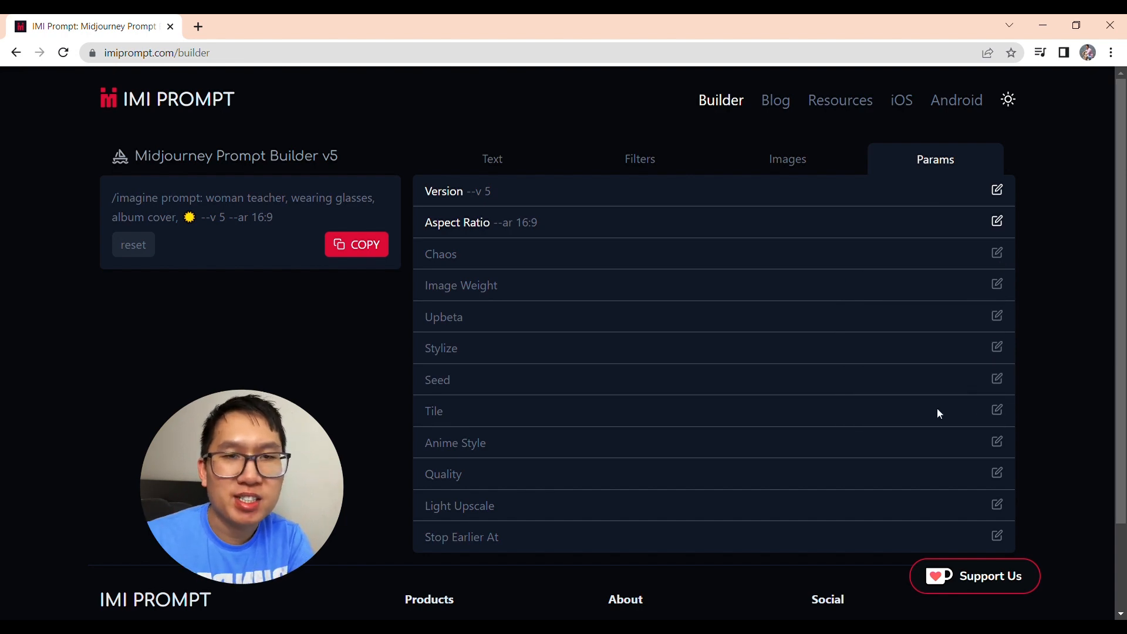
mouse_move(210, 112)
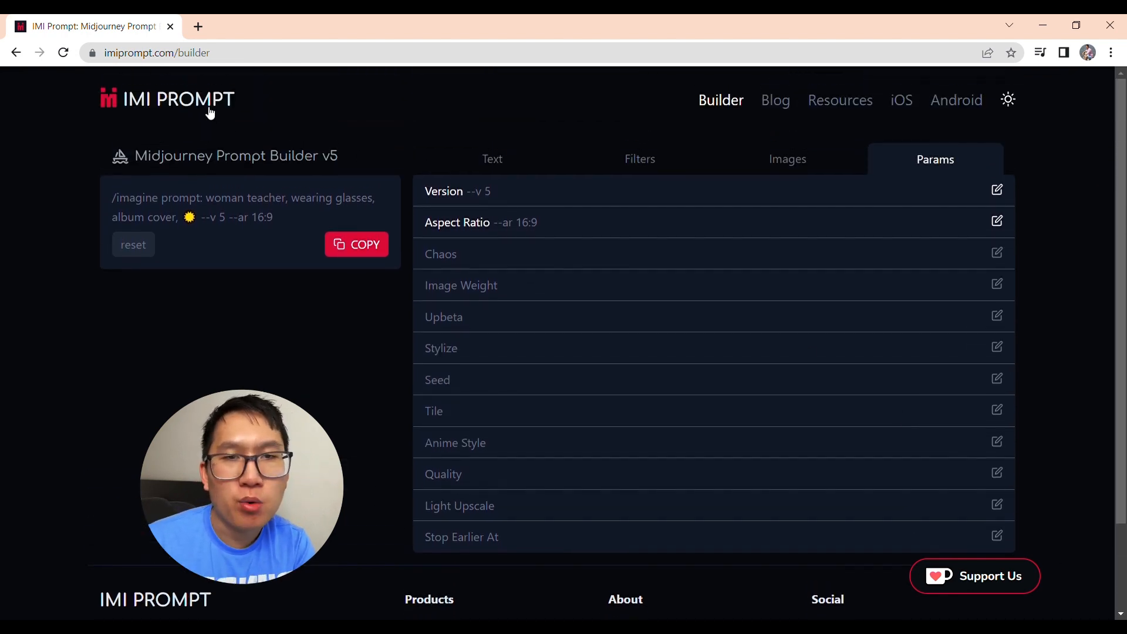